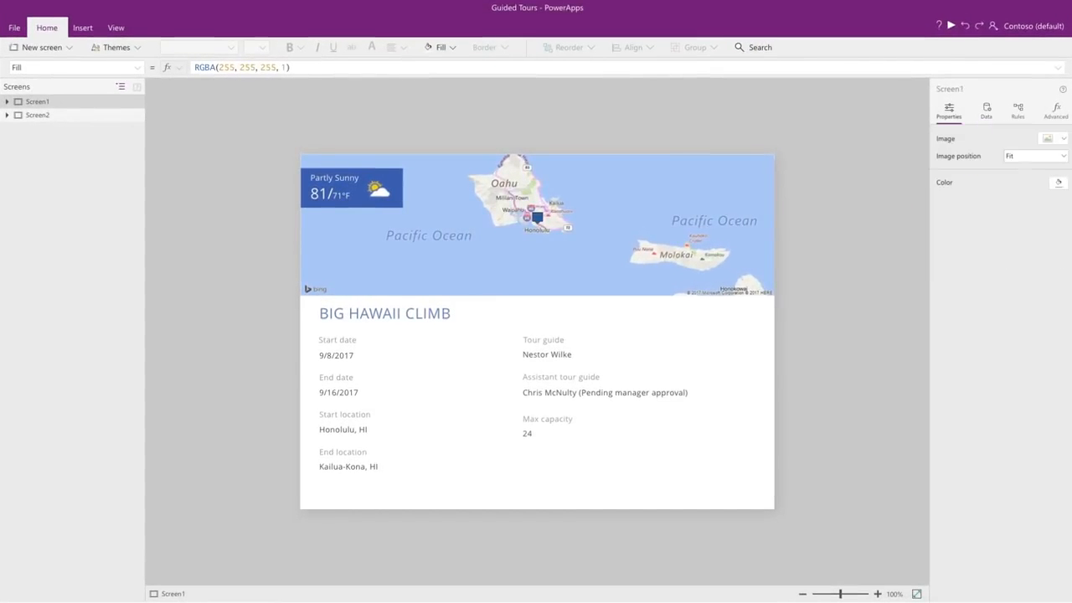
- Select the License Input field on Screen2 and view its show, required, and hide rules
{"action": "left_click", "coordinate": [38, 114]}
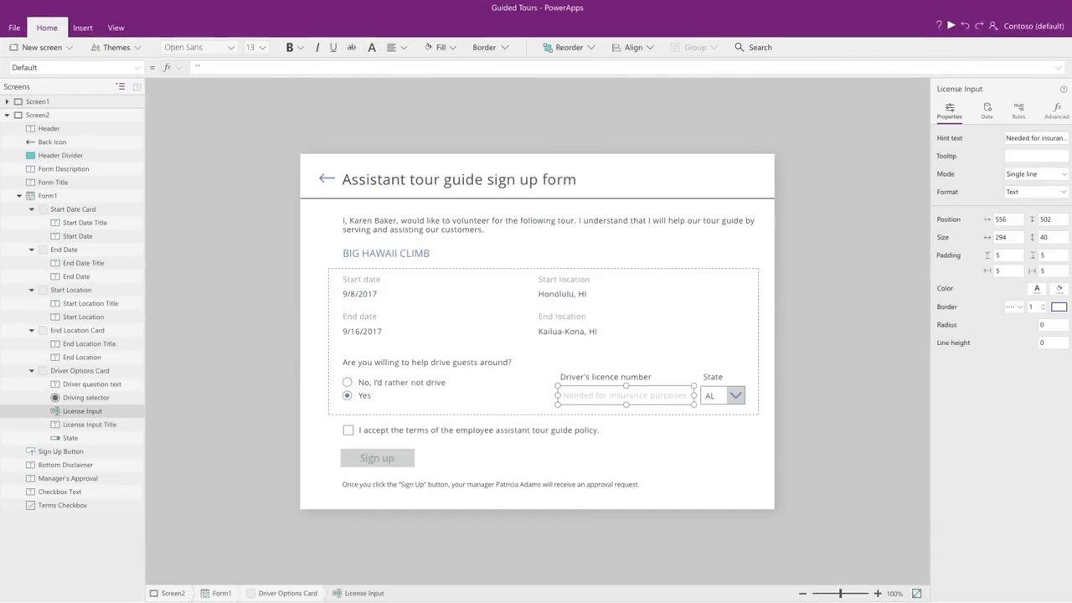
{"action": "left_click", "coordinate": [1019, 110]}
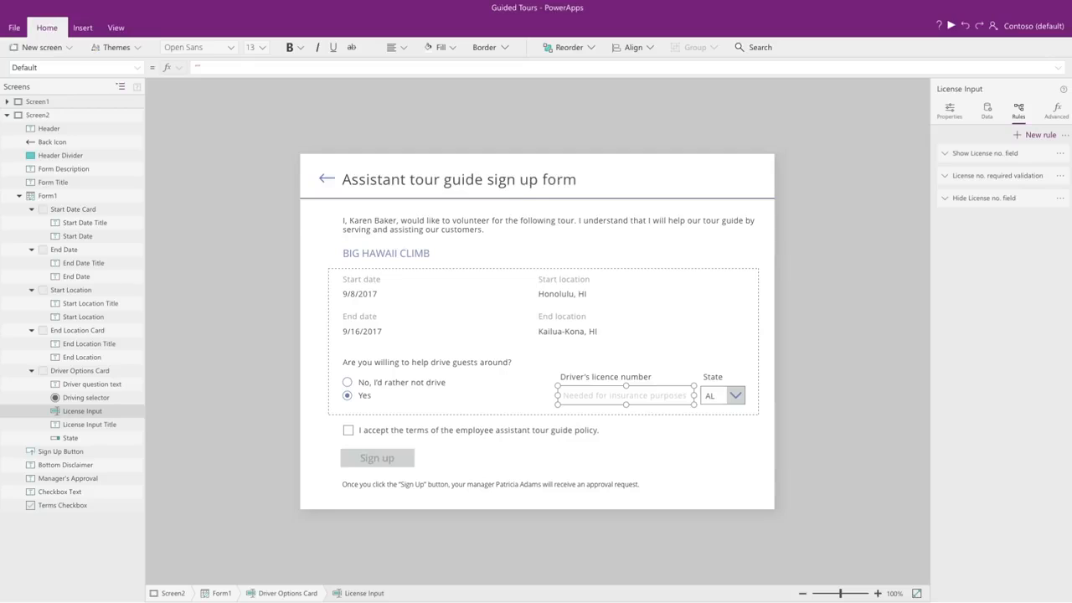